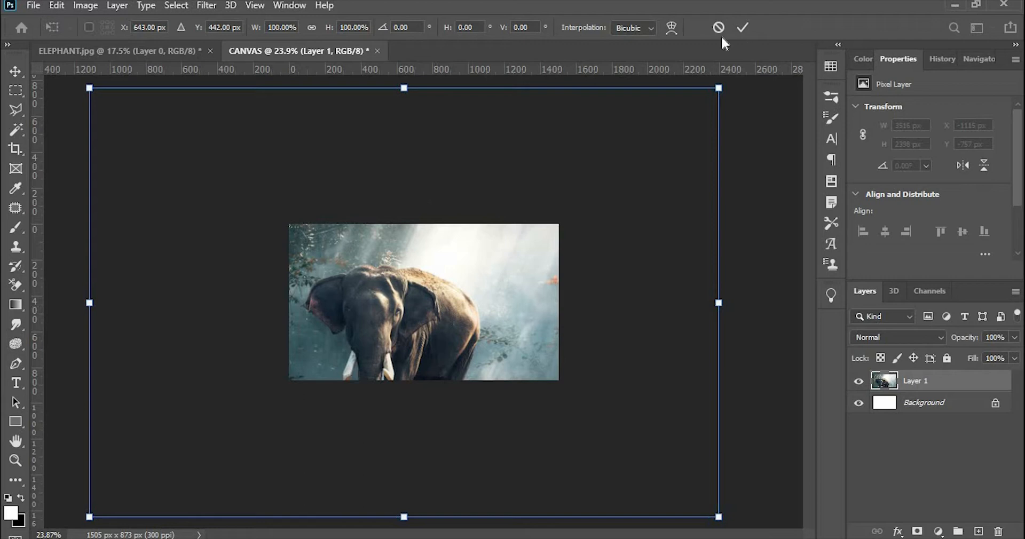
# - Commit the transform so the elephant photo sits as its own layer in the CANVAS document
pyautogui.click(742, 28)
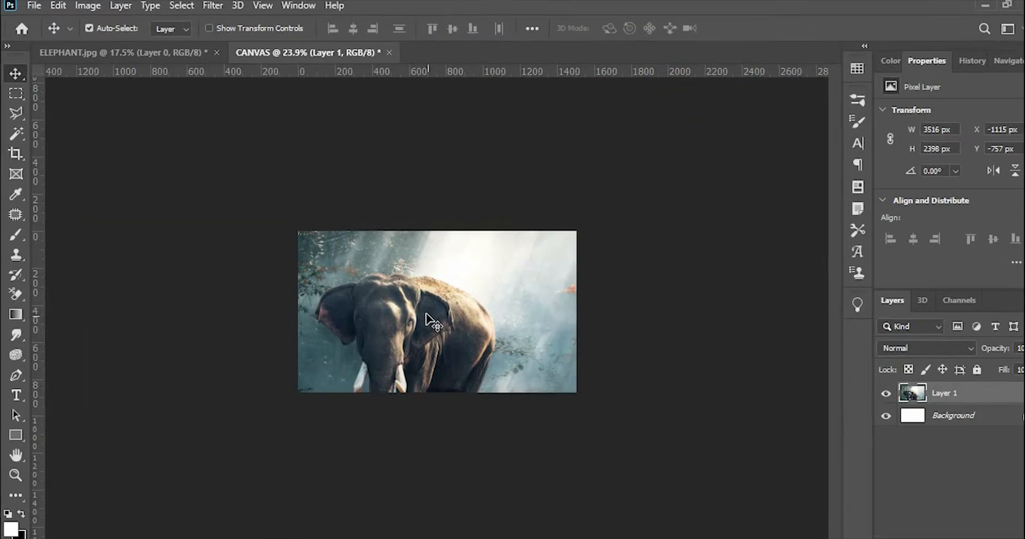
# - Apply Image > Reveal All so the canvas expands to 3516 × 2398 px showing the whole photo
pyautogui.click(88, 5)
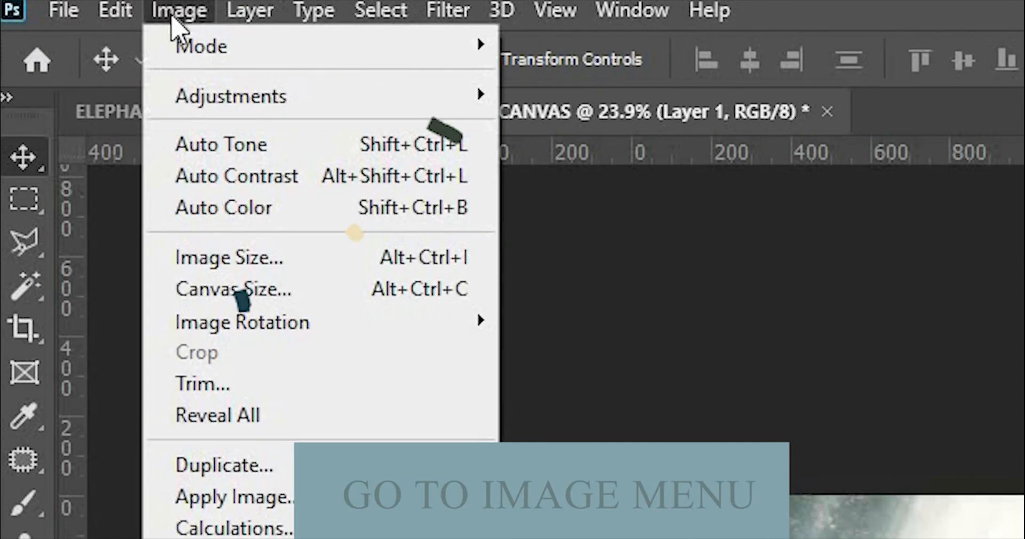
pyautogui.click(218, 416)
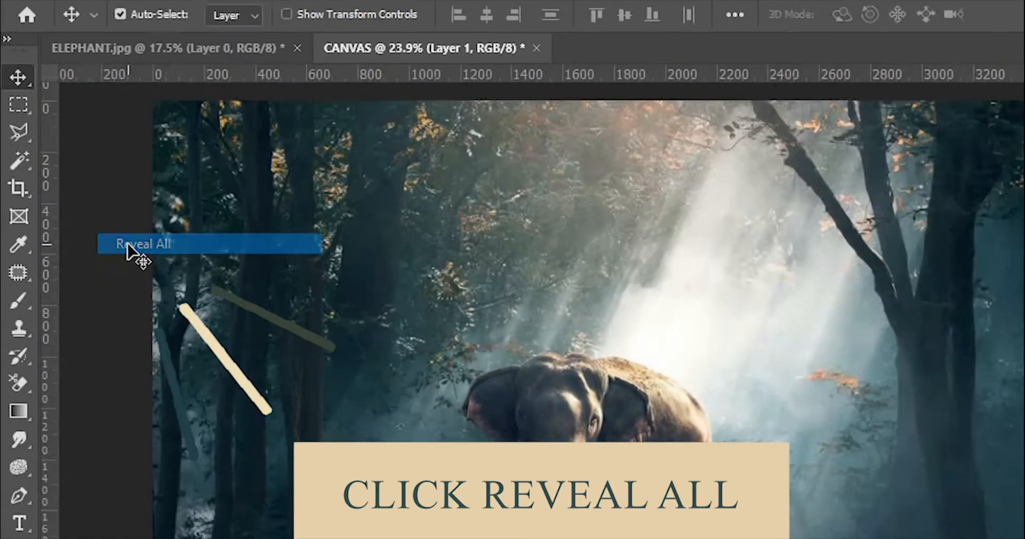
pyautogui.click(142, 244)
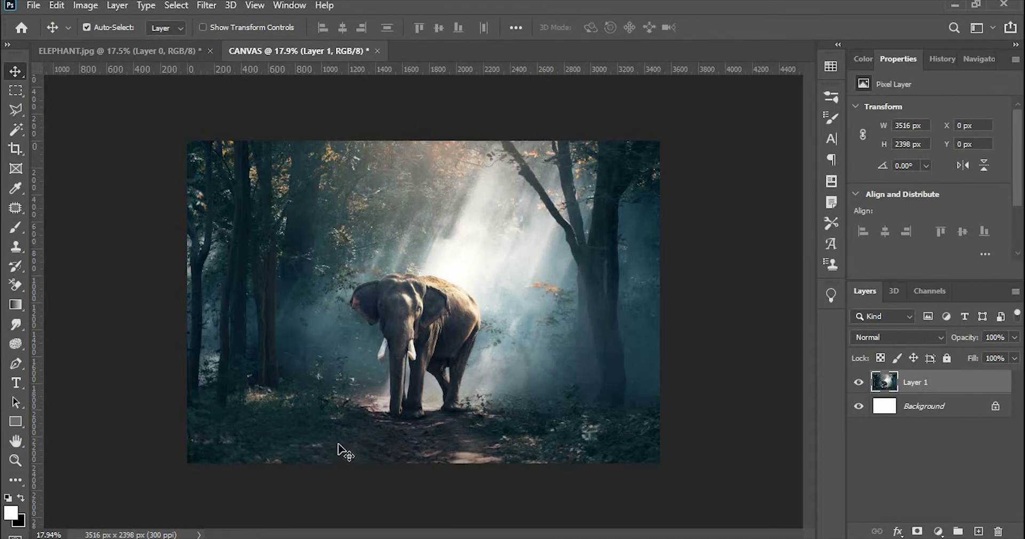
pyautogui.moveTo(678, 345)
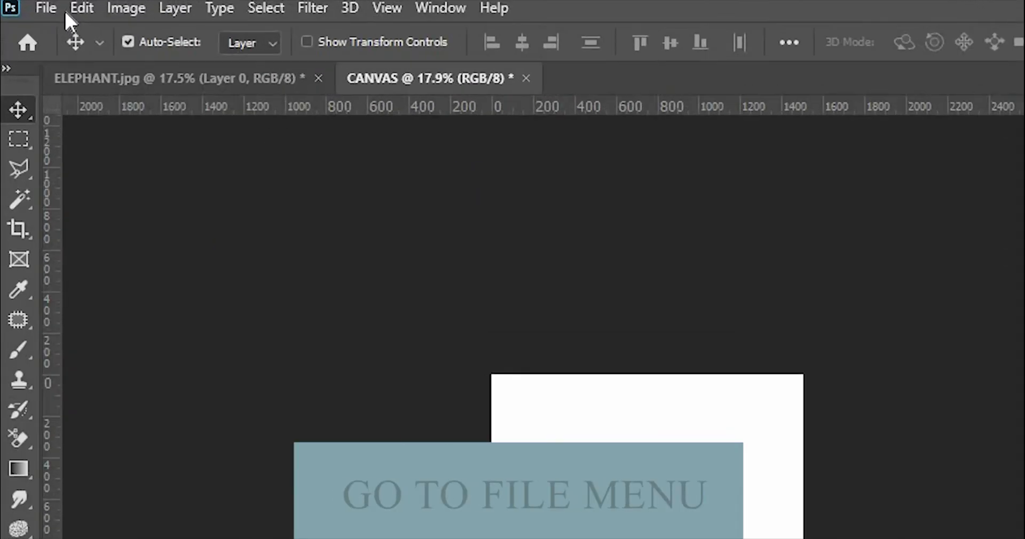
# - Place ELEPHANT.jpg as an embedded smart object on the fresh white canvas via File > Place Embedded
pyautogui.click(45, 7)
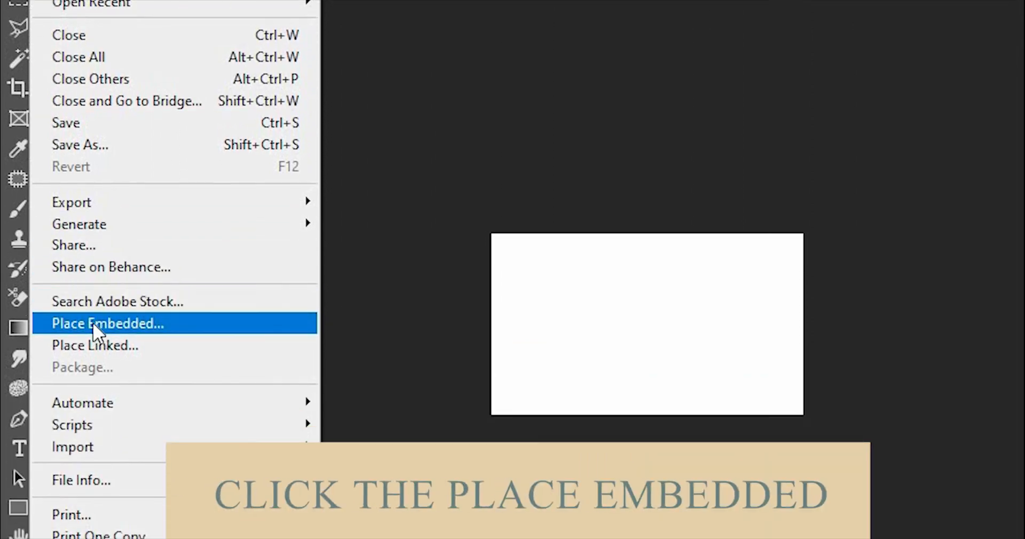
pyautogui.click(108, 323)
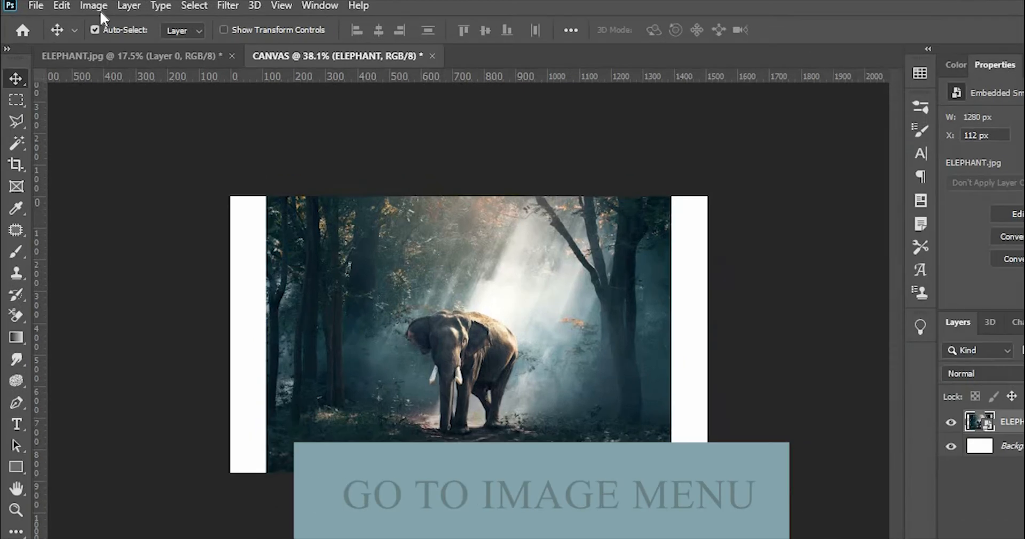
# - Trim away the white borders by Top Left Pixel Color, leaving the canvas at 1280 × 873 px
pyautogui.click(93, 6)
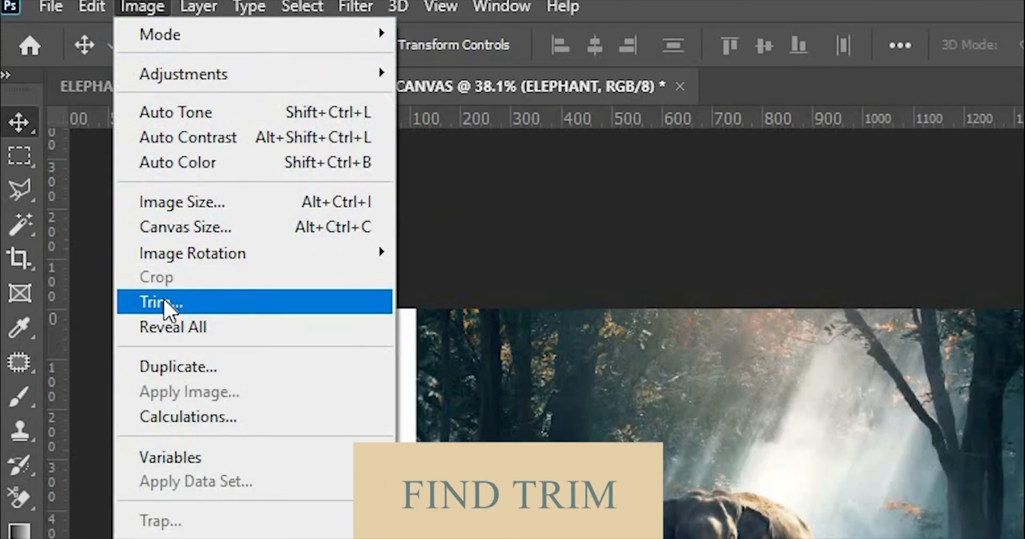
pyautogui.click(160, 302)
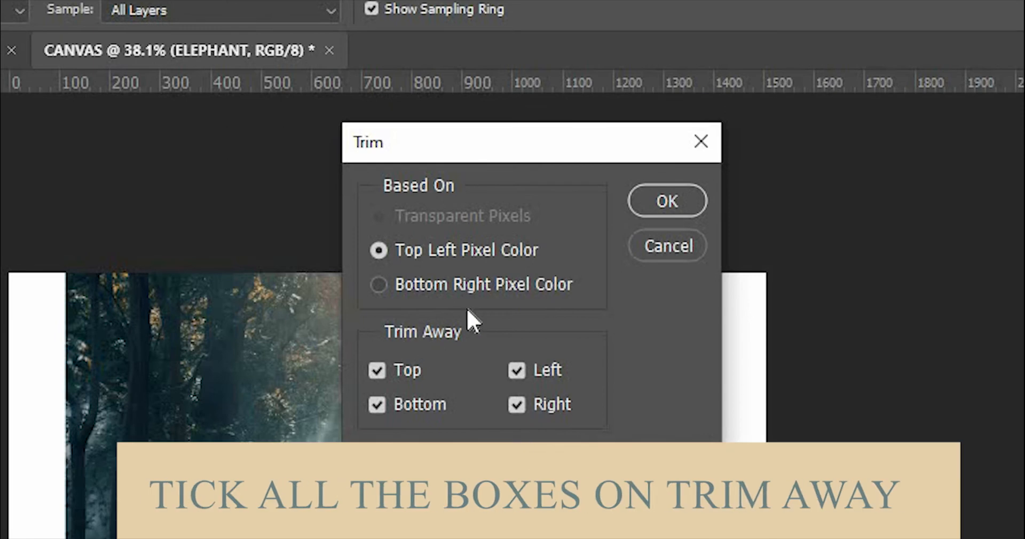
pyautogui.click(667, 201)
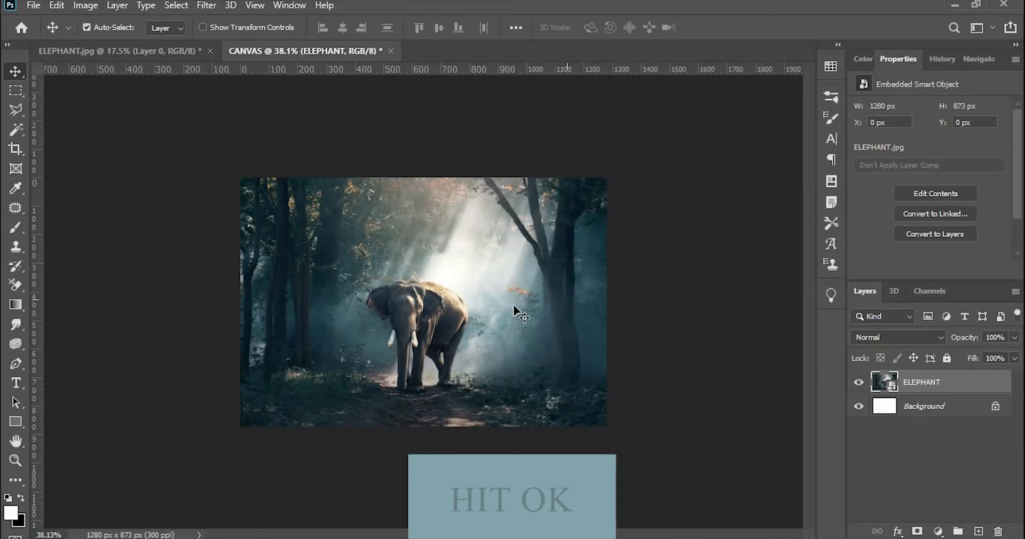